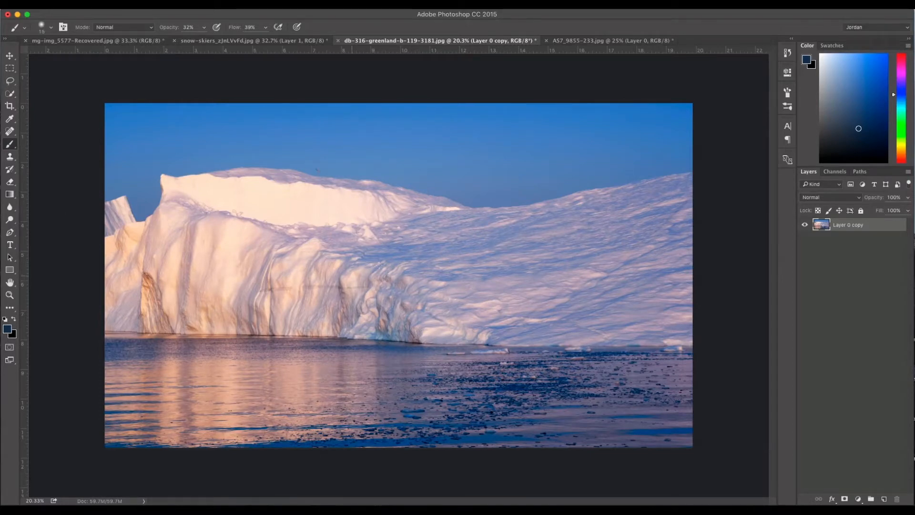
Move the sunset sky photo into the iceberg document as a new layer.
left_click(611, 40)
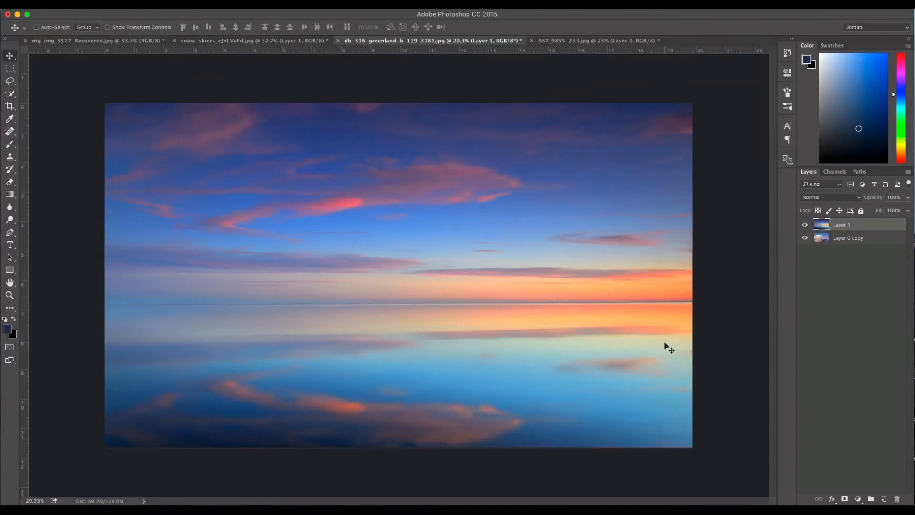
mouse_move(499, 257)
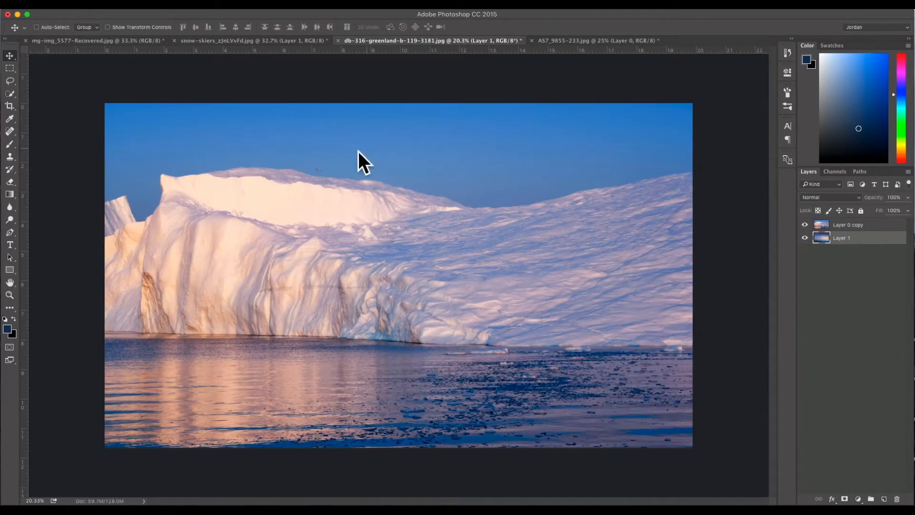
mouse_move(407, 160)
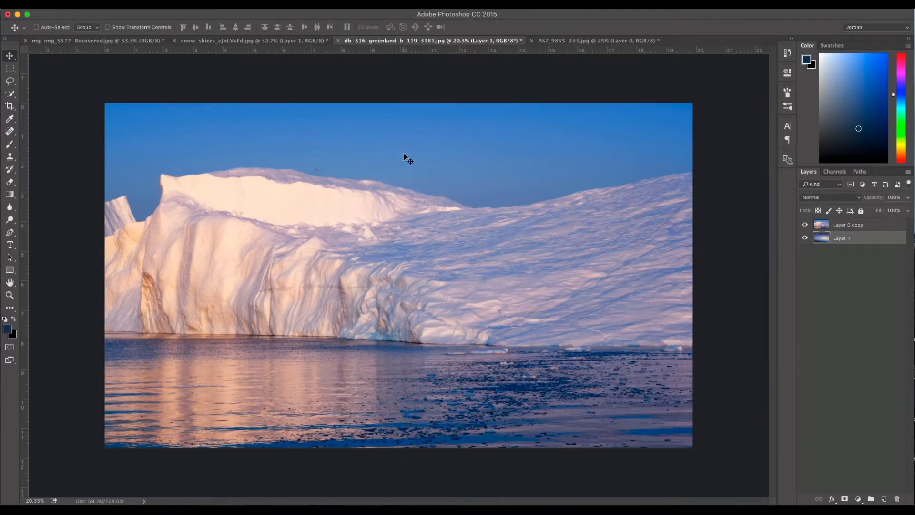
mouse_move(292, 141)
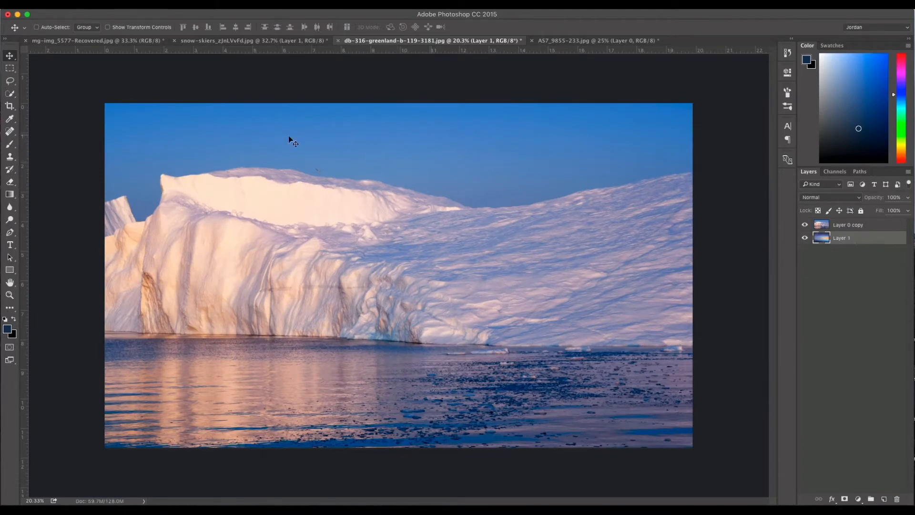
mouse_move(495, 151)
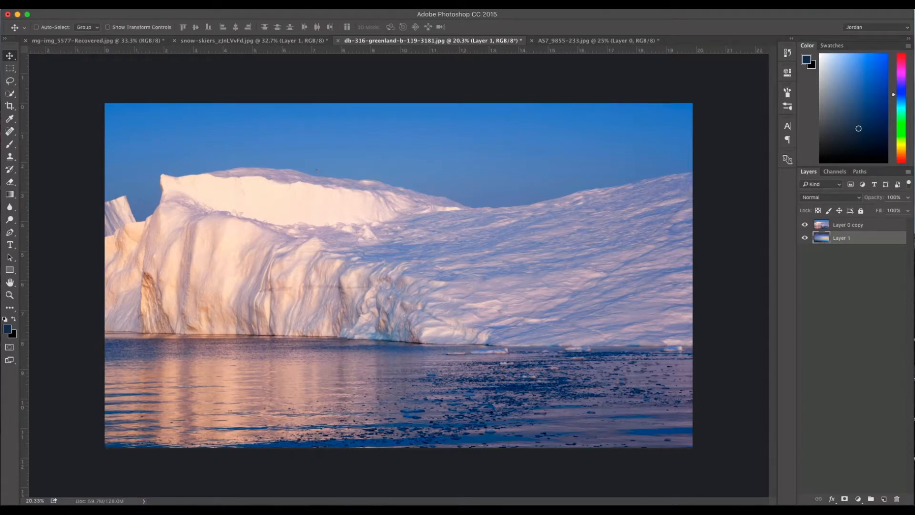
Quick-select the blue sky on Layer 0 copy, then inverse to select iceberg and water.
left_click(10, 93)
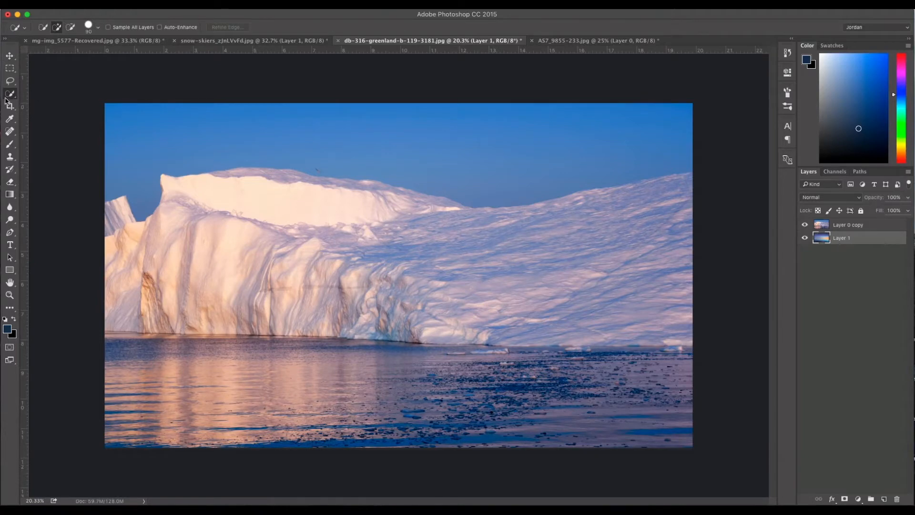
left_click(10, 94)
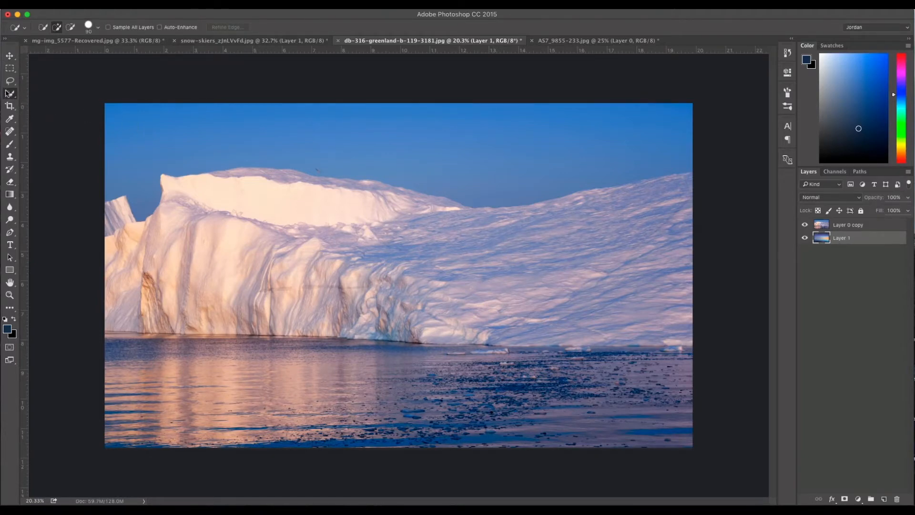
left_click(10, 94)
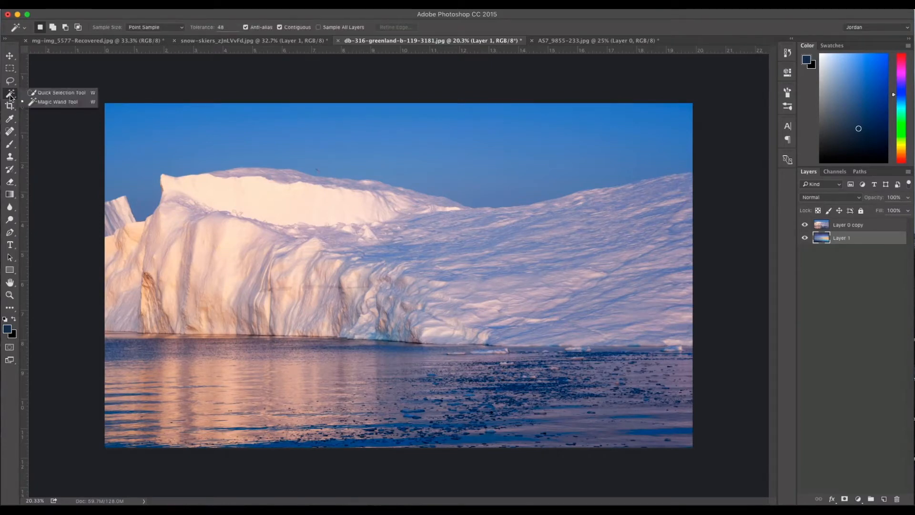
left_click(63, 92)
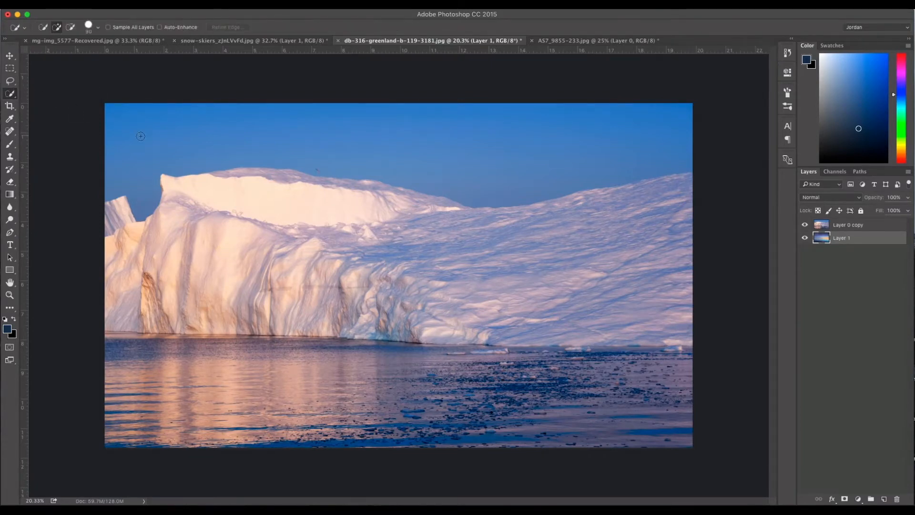
left_click(847, 224)
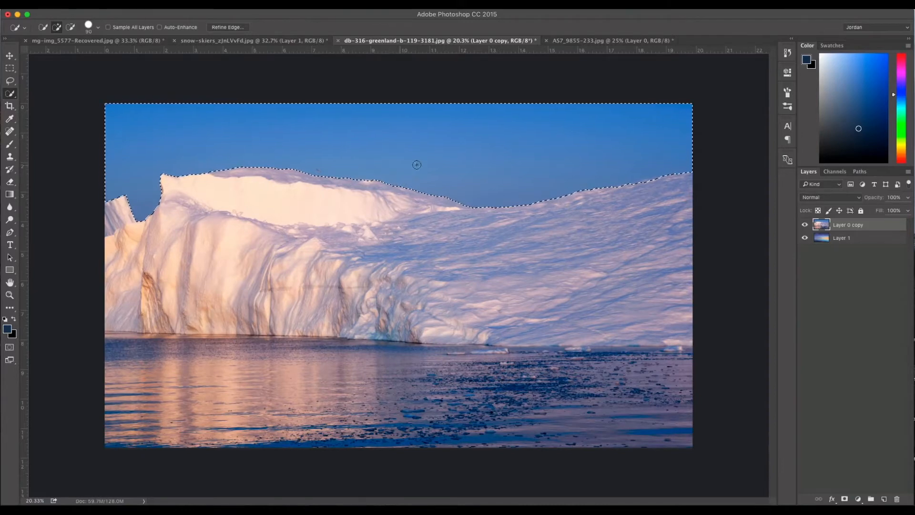
mouse_move(480, 327)
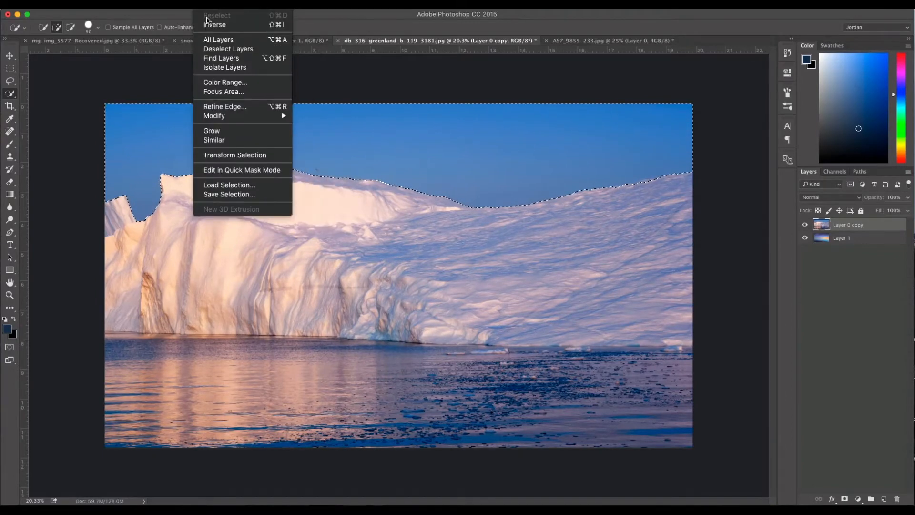
left_click(215, 24)
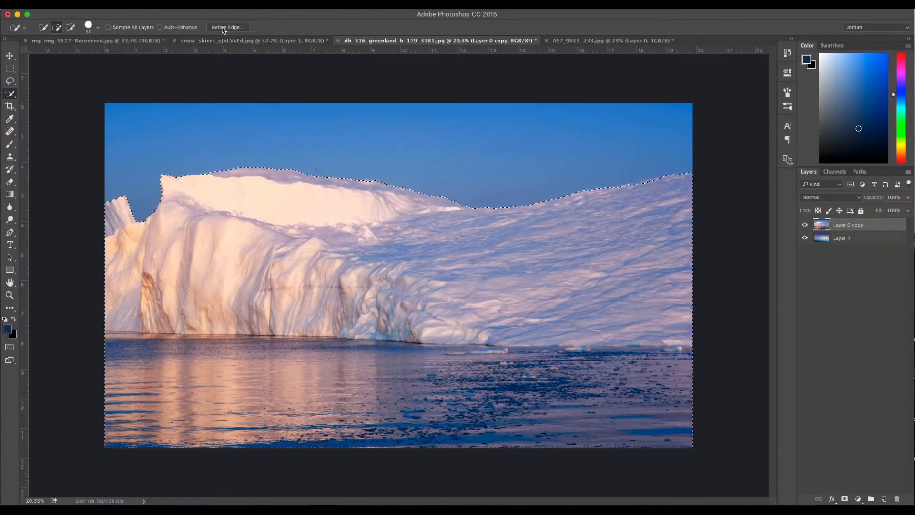
Open Refine Edge and preview the iceberg cutout On Black, then On Layers.
left_click(227, 27)
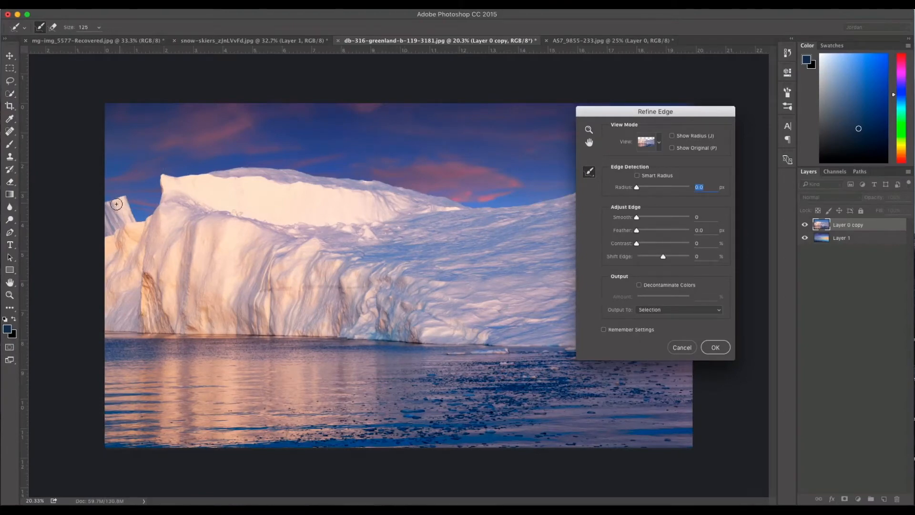
mouse_move(500, 197)
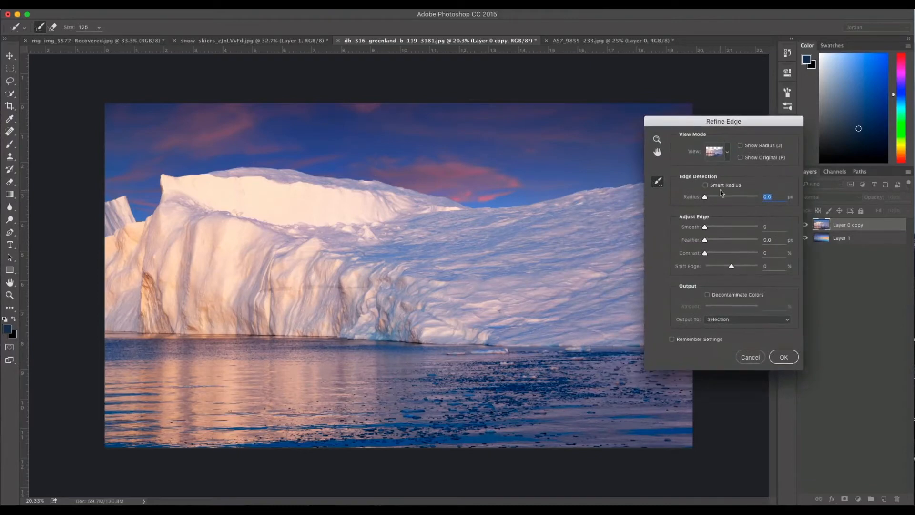
left_click(717, 151)
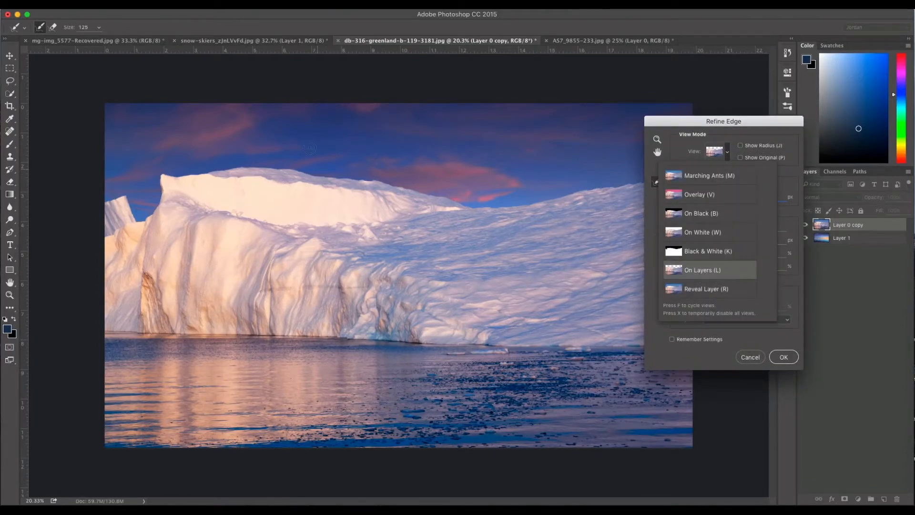
mouse_move(531, 150)
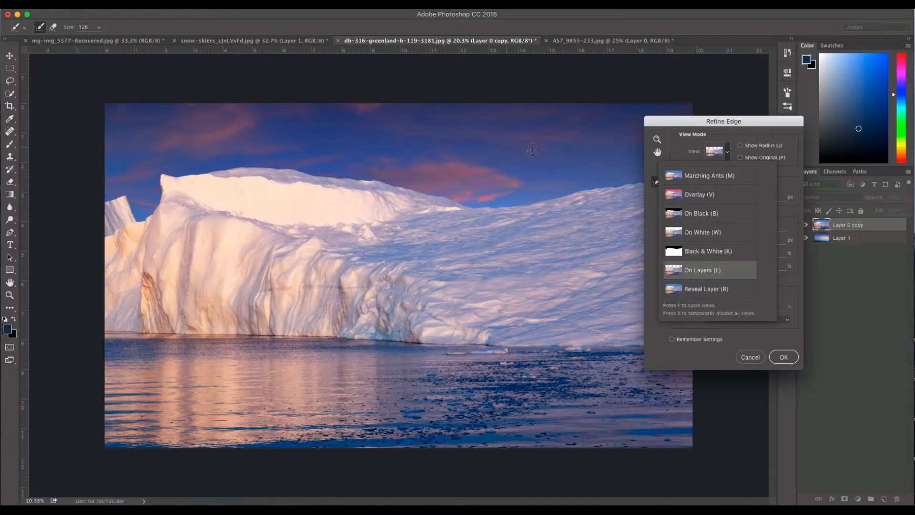
mouse_move(702, 216)
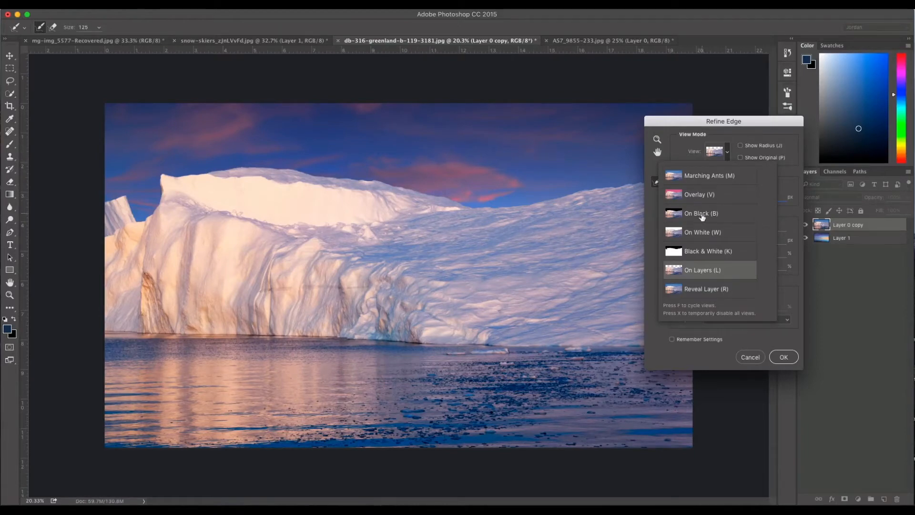
left_click(702, 232)
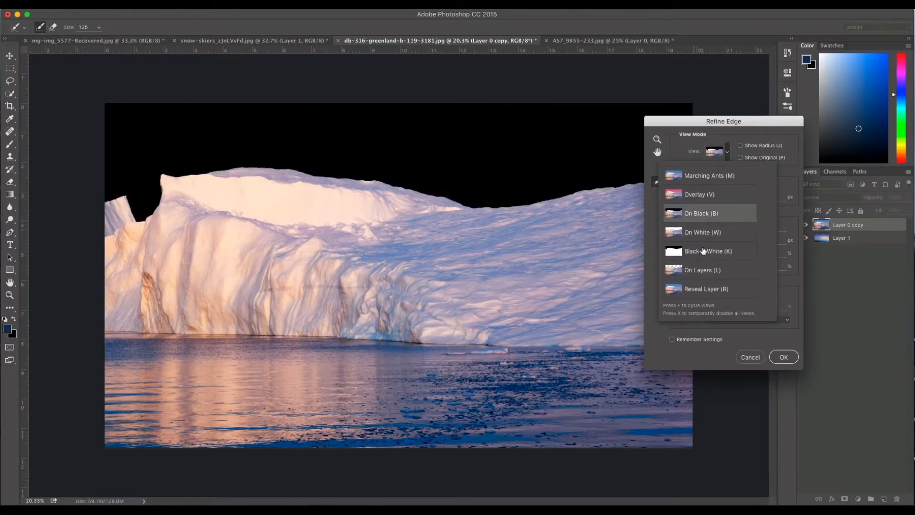
mouse_move(681, 214)
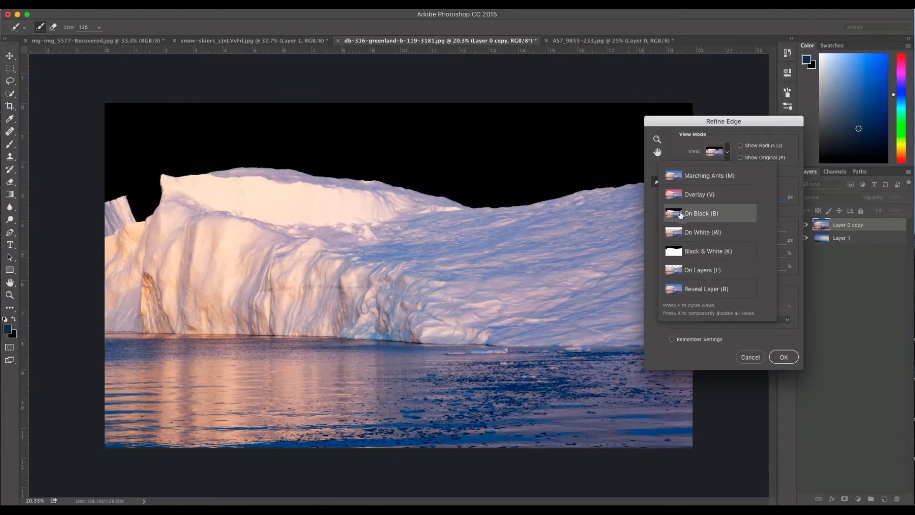
mouse_move(702, 273)
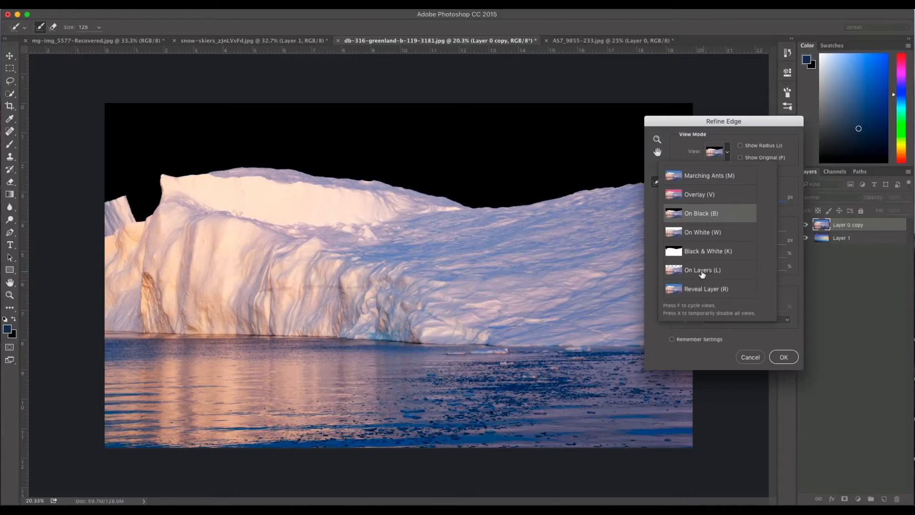
mouse_move(702, 270)
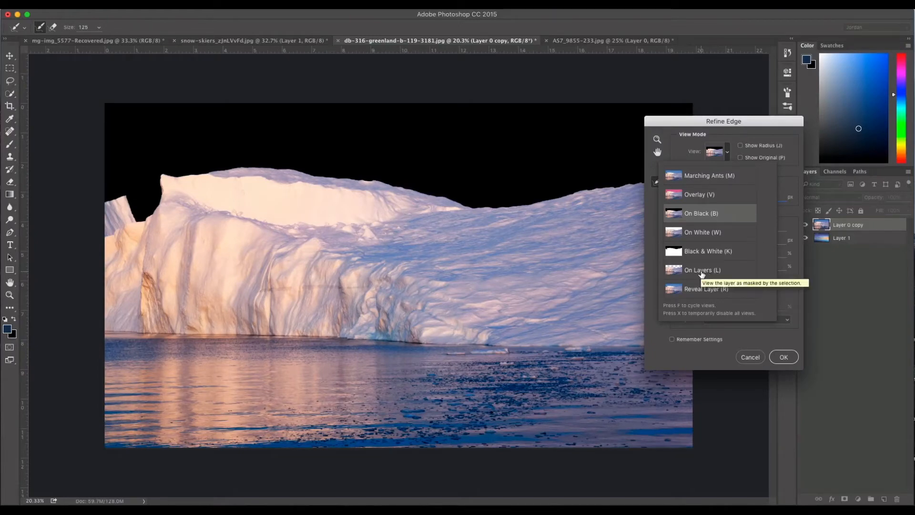
left_click(702, 270)
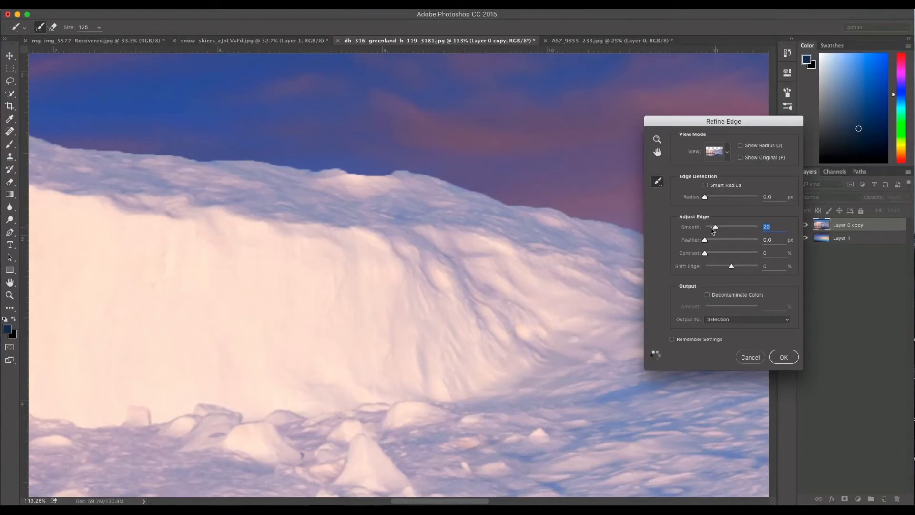
mouse_move(707, 242)
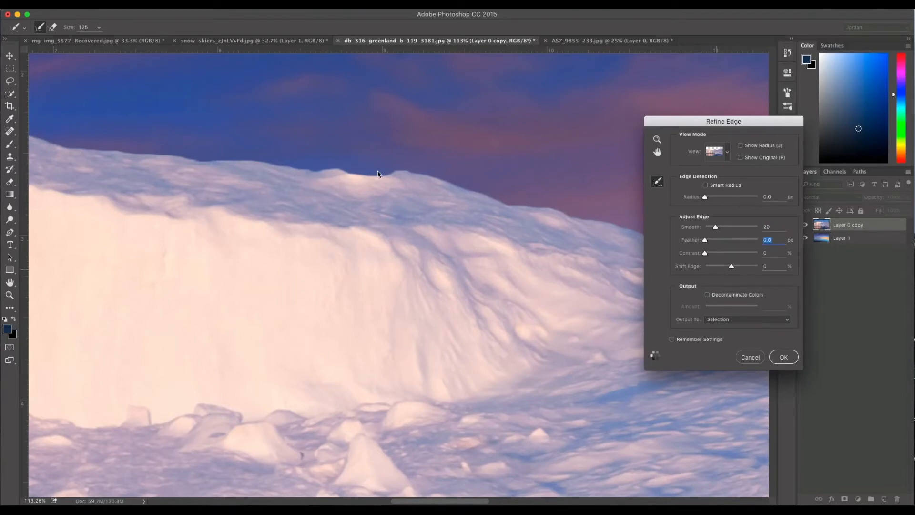
mouse_move(679, 261)
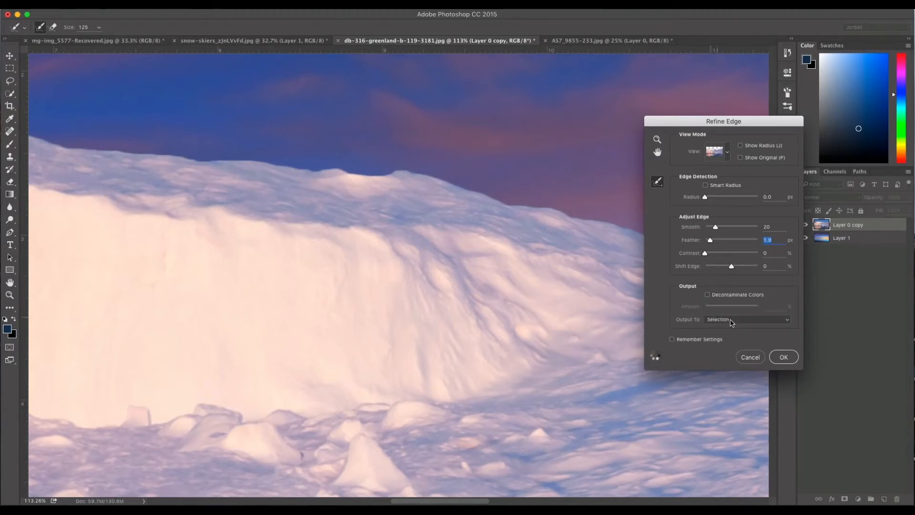
Output the refined iceberg as a New Layer with Layer Mask and confirm.
left_click(746, 319)
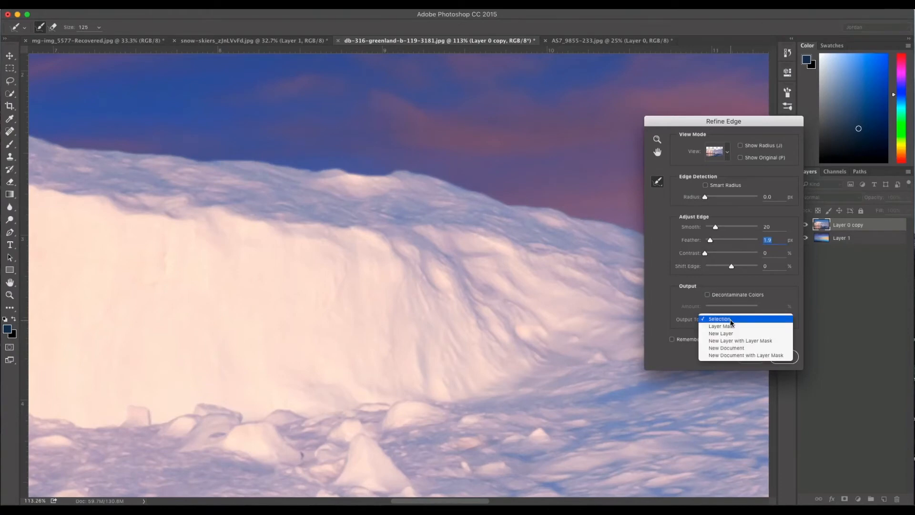
mouse_move(739, 340)
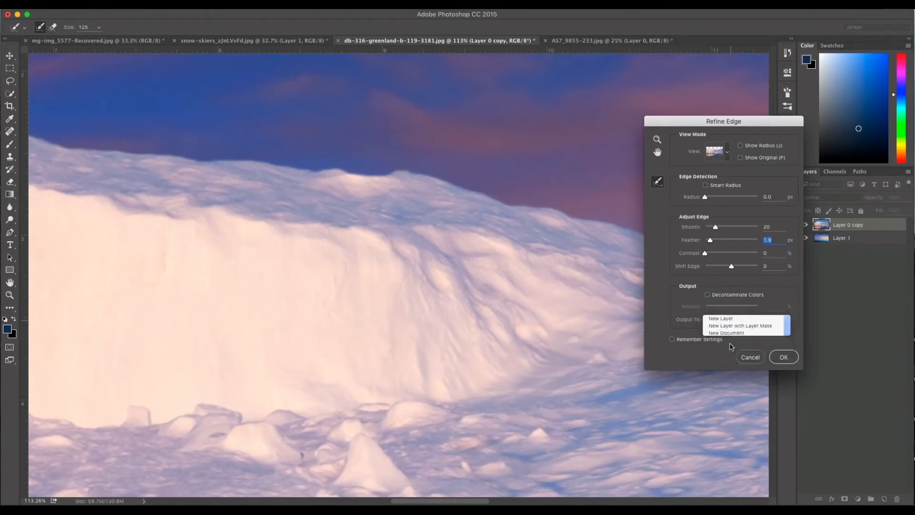
left_click(740, 325)
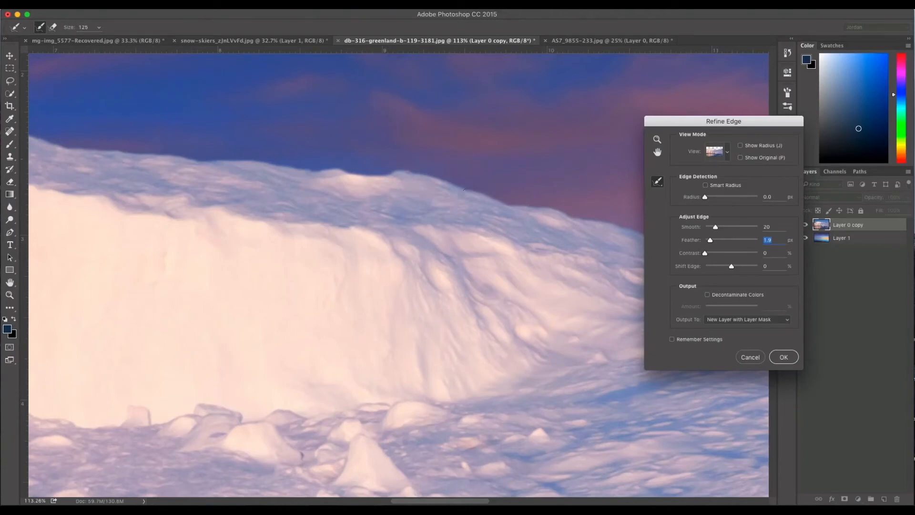
left_click(783, 357)
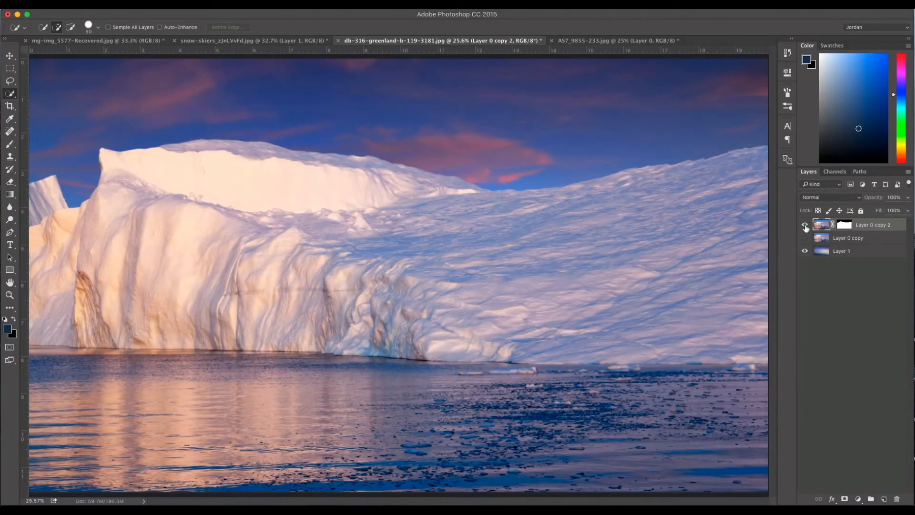
left_click(805, 224)
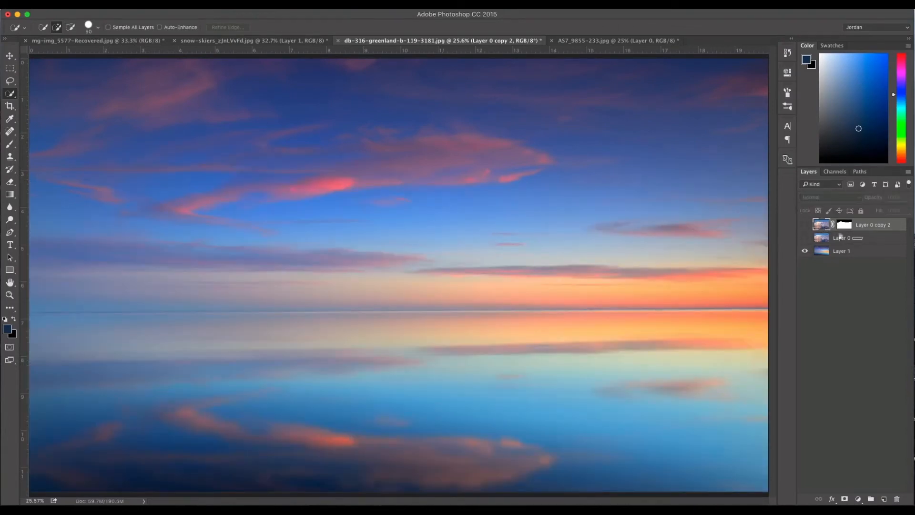
left_click(805, 225)
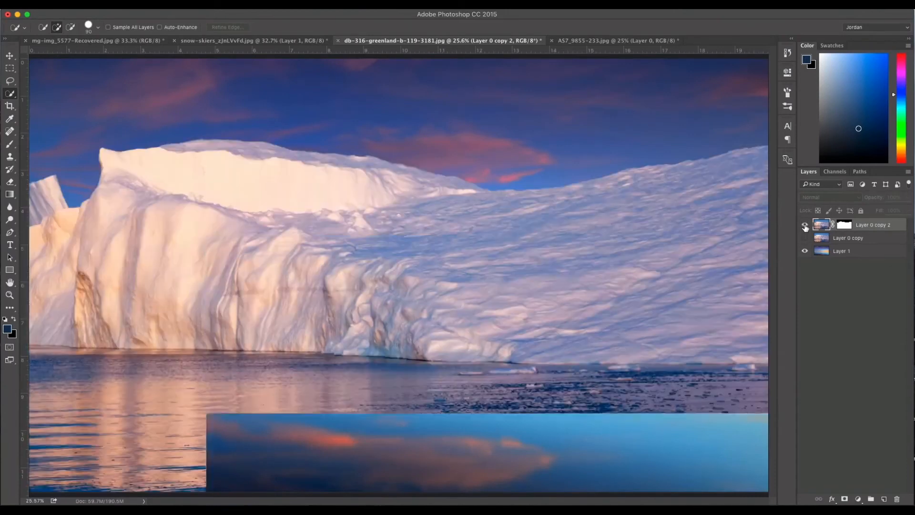
left_click(804, 225)
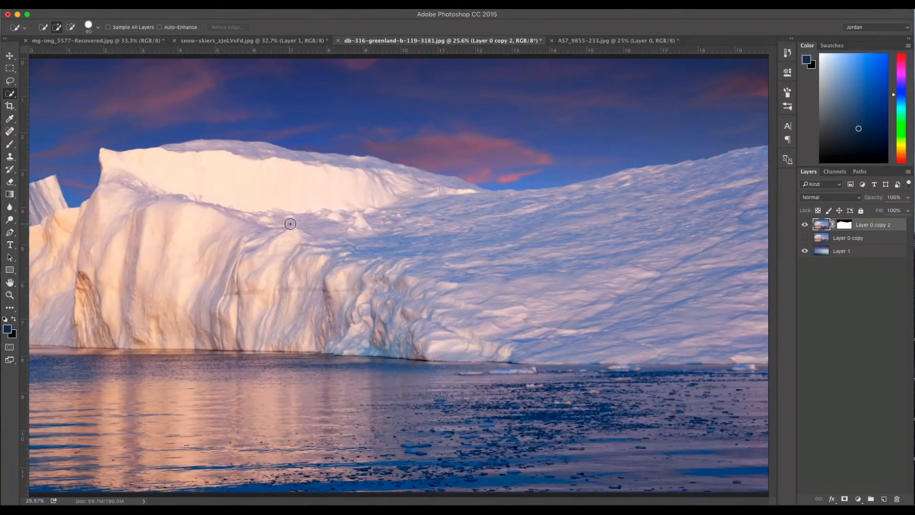
left_click(10, 55)
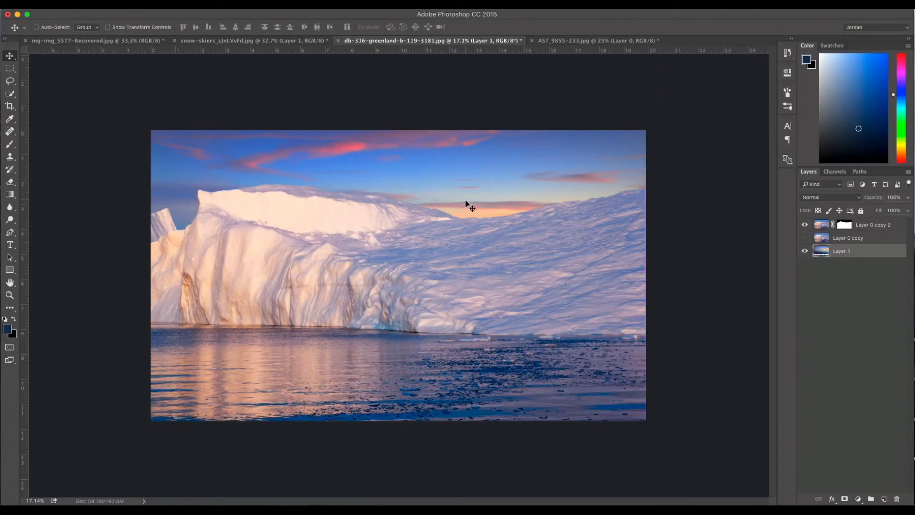
mouse_move(483, 218)
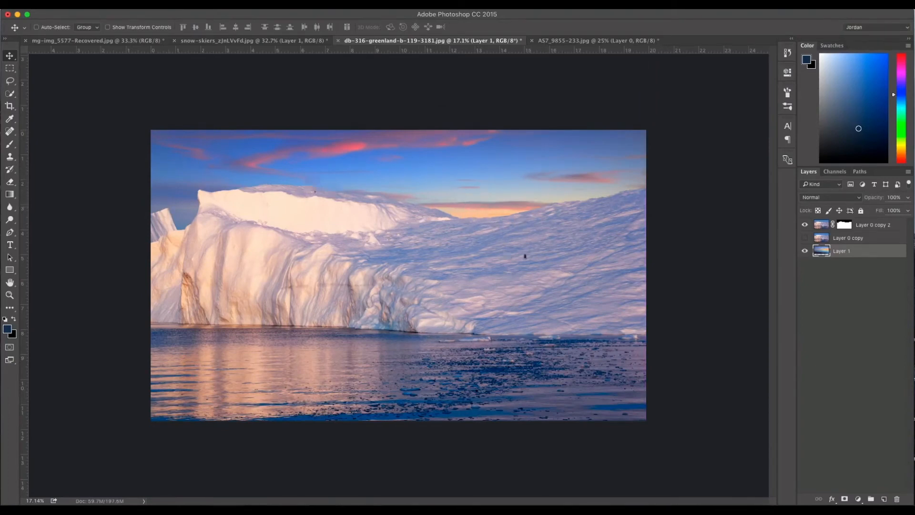
mouse_move(450, 203)
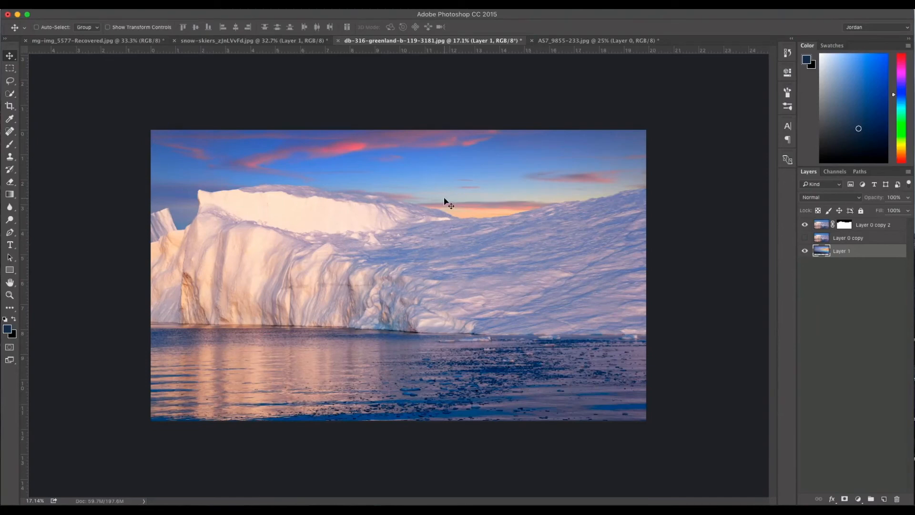
mouse_move(528, 167)
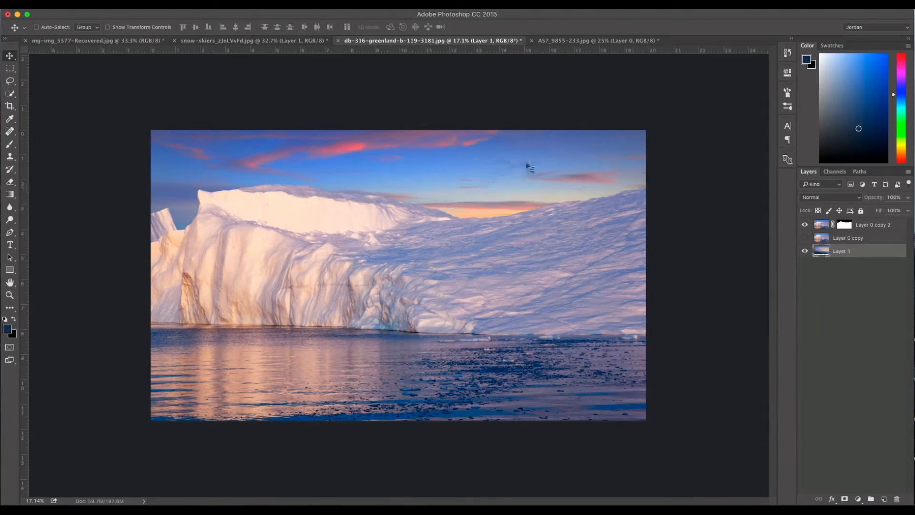
mouse_move(228, 275)
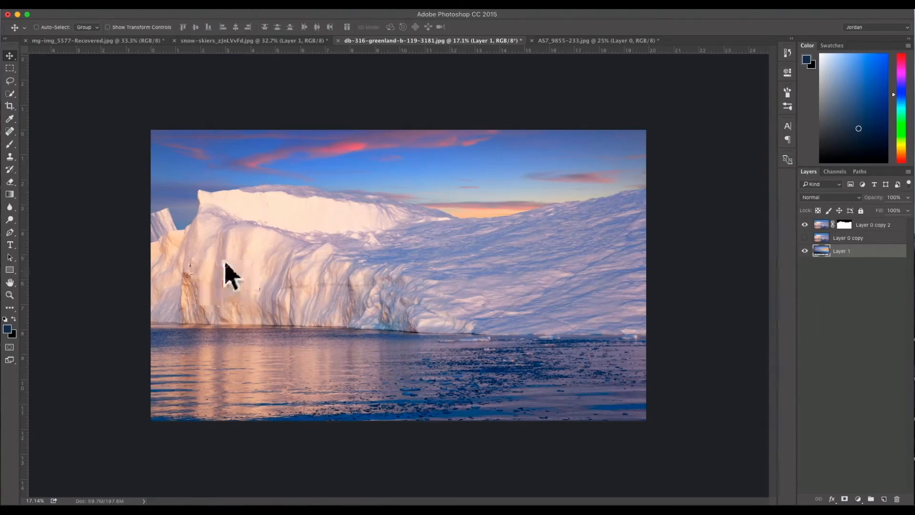
mouse_move(260, 268)
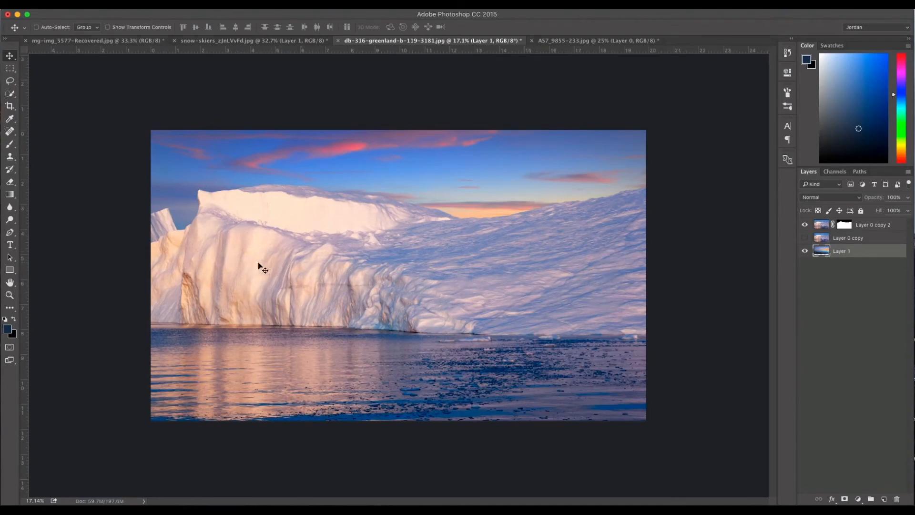
mouse_move(359, 201)
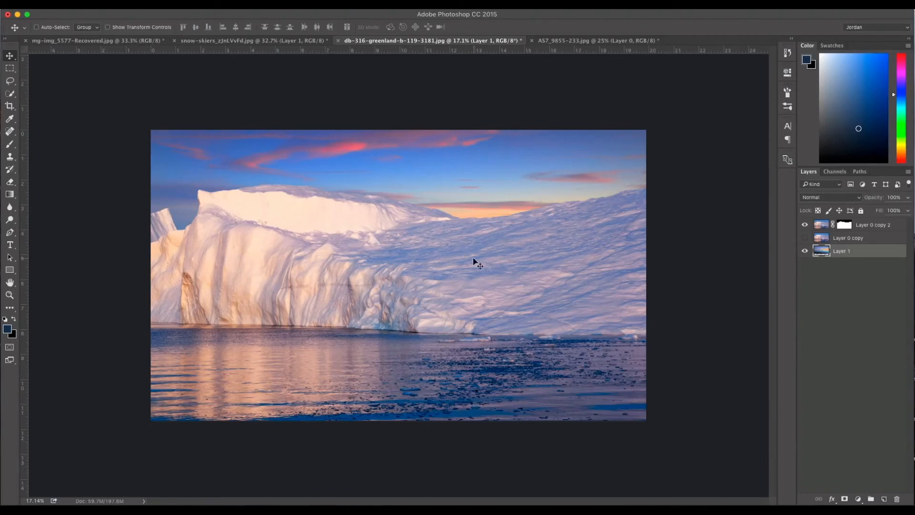
mouse_move(401, 234)
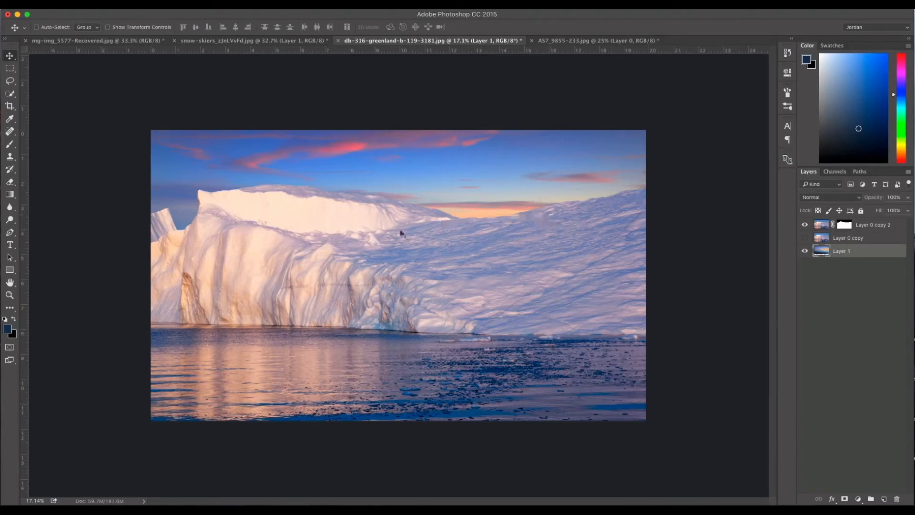
mouse_move(507, 238)
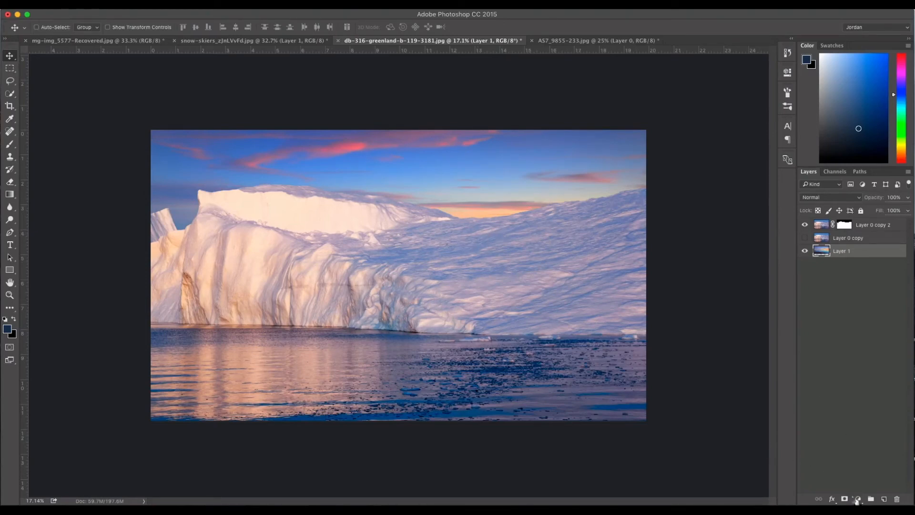
Add a Warming Filter (85) photo filter at 60% density and toggle its visibility to compare.
left_click(858, 499)
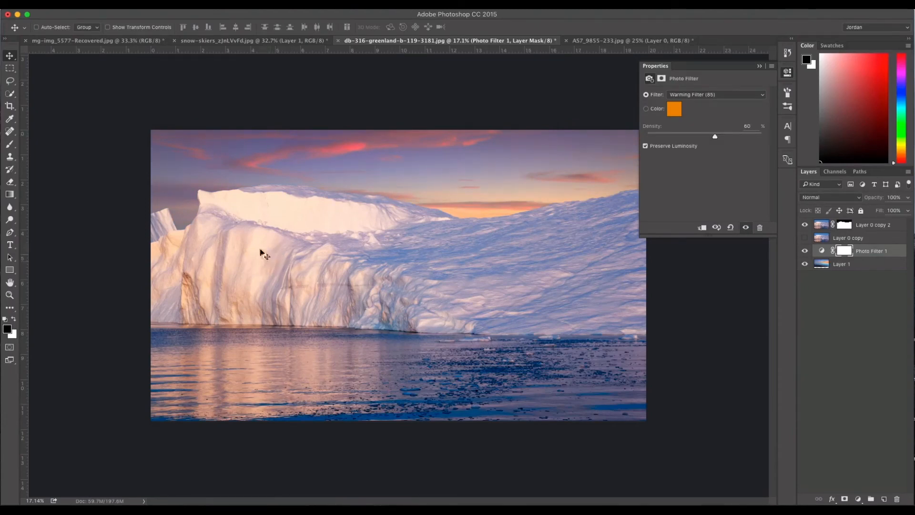
mouse_move(414, 257)
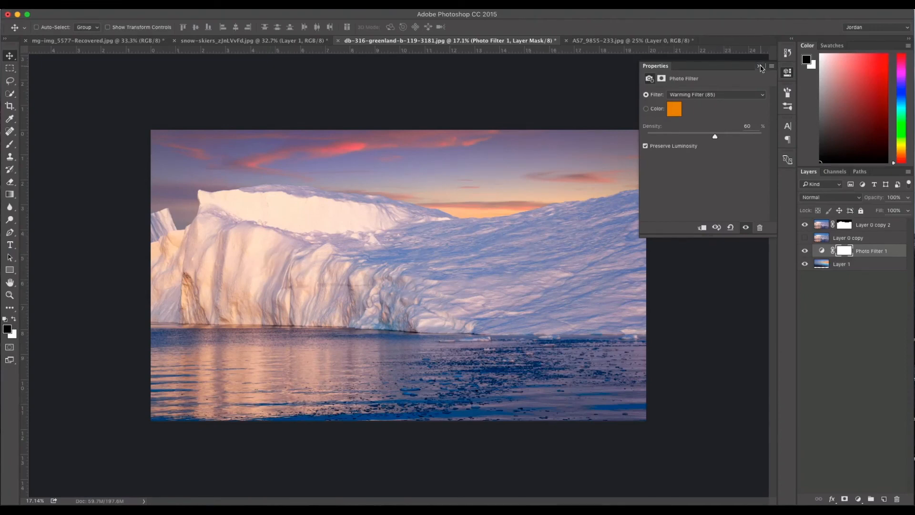
left_click(761, 66)
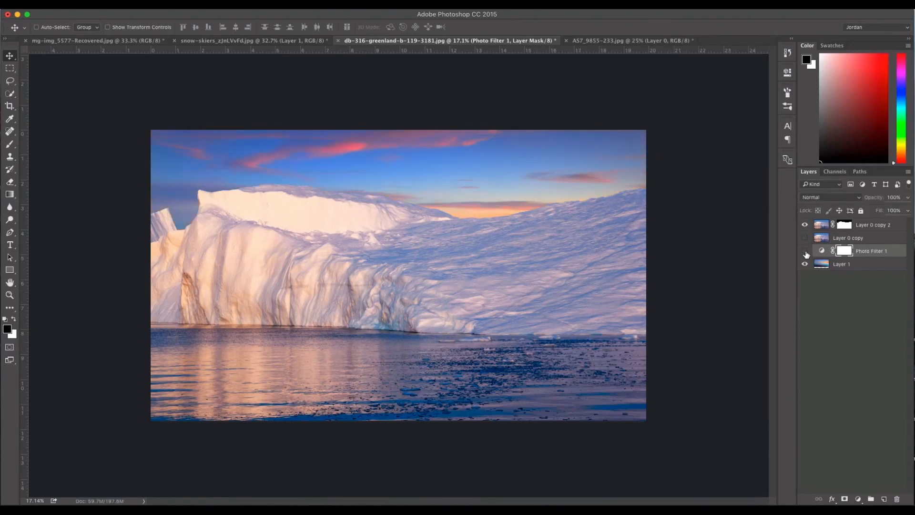
left_click(805, 250)
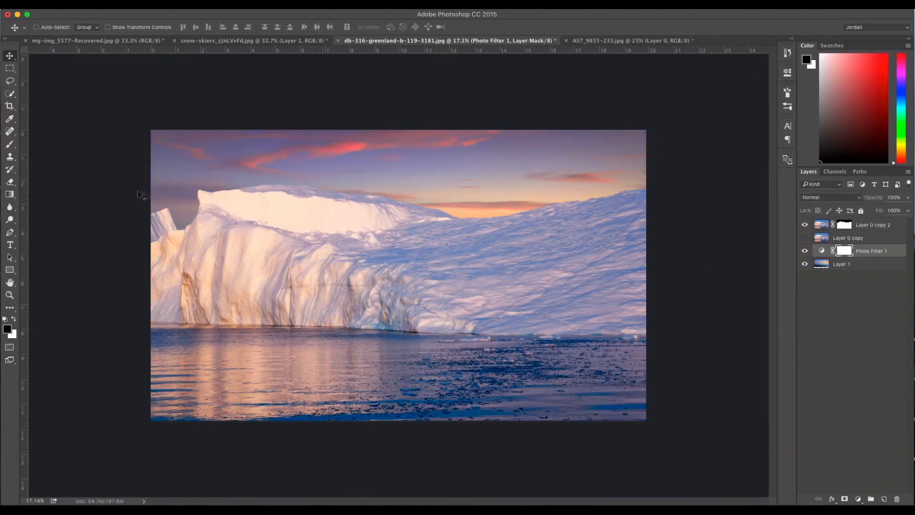
mouse_move(417, 169)
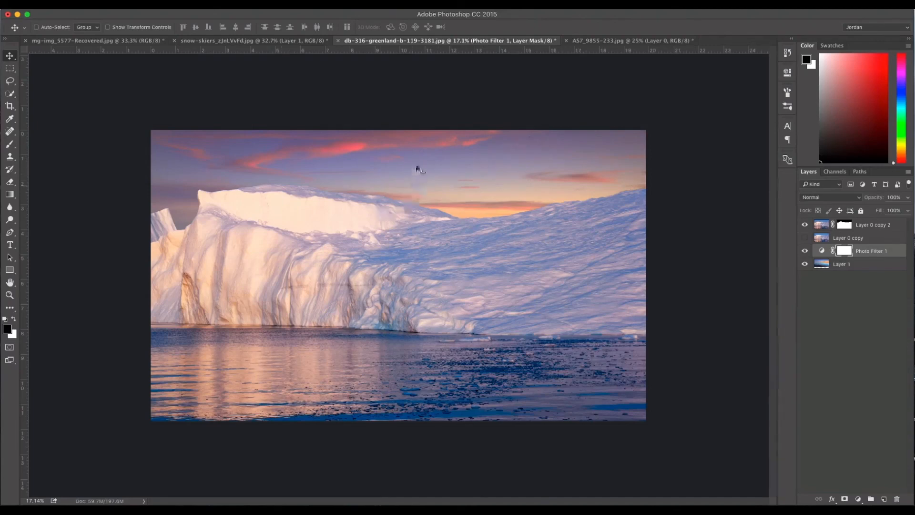
mouse_move(361, 164)
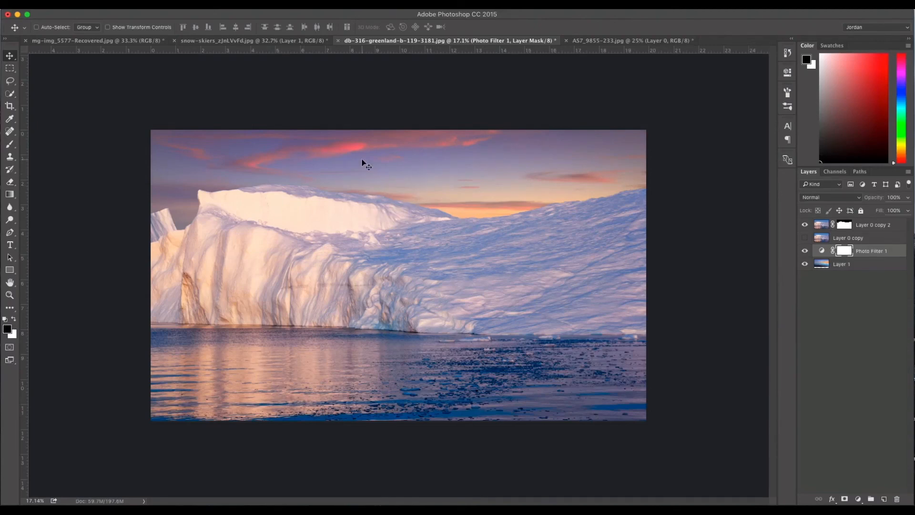